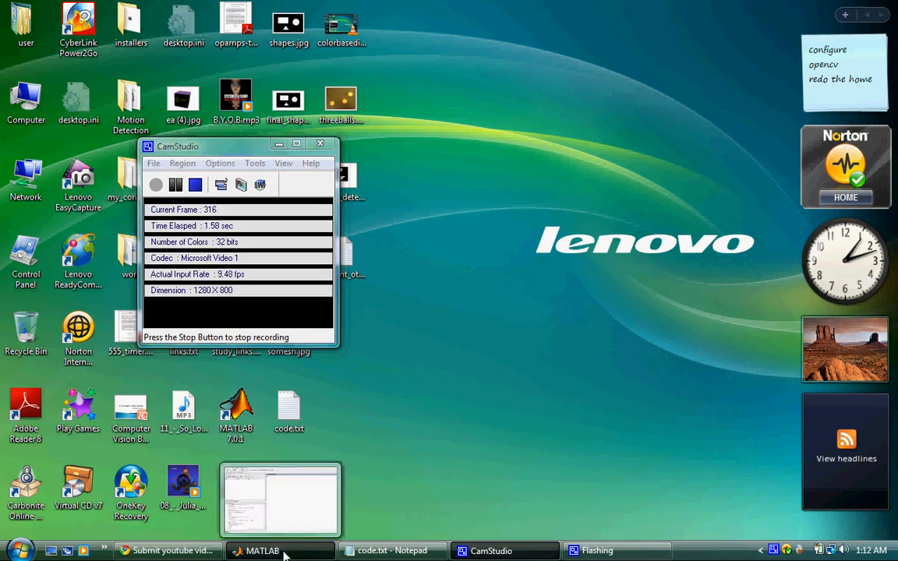
Restore the MATLAB desktop from the taskbar, then switch toward the code.txt Notepad file.
left_click(262, 550)
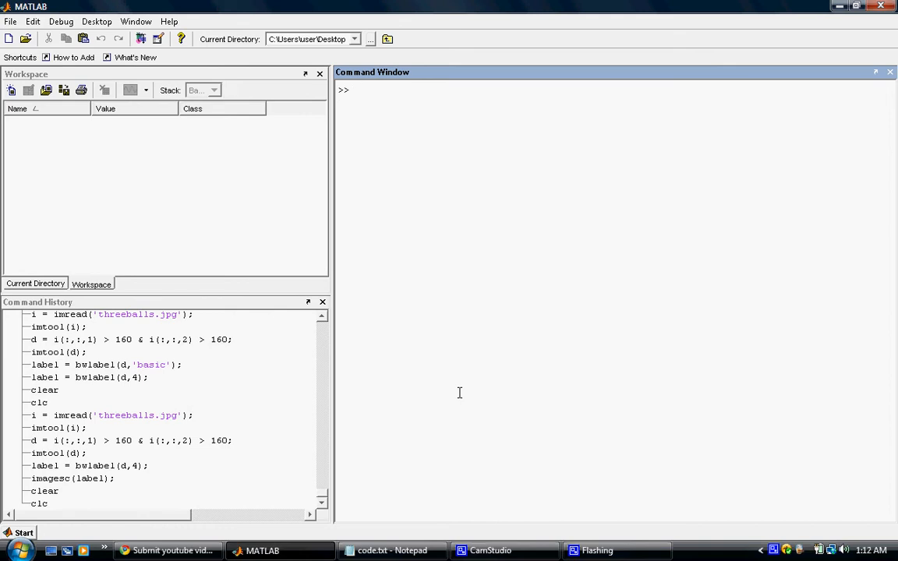
left_click(392, 551)
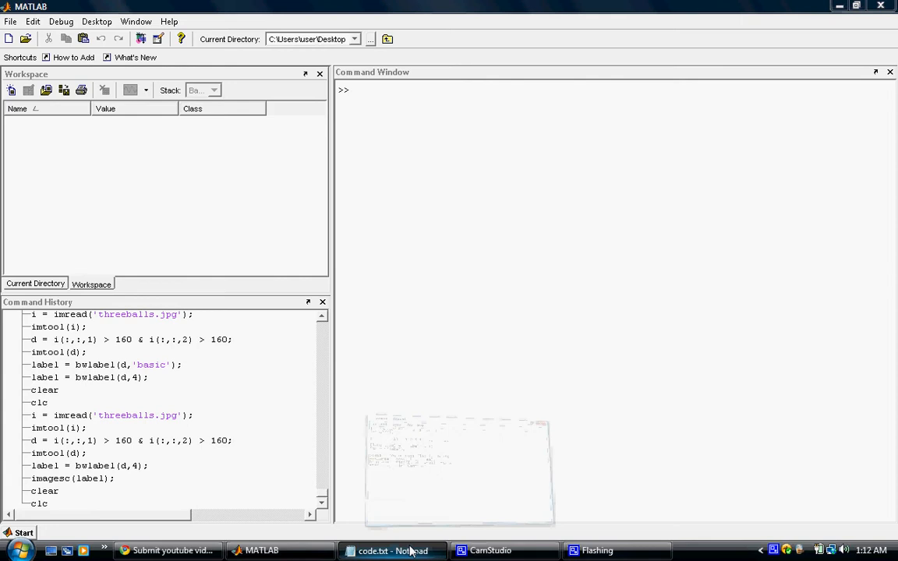
Bring code.txt into view and select its first two lines, the image-loading commands.
left_click(392, 551)
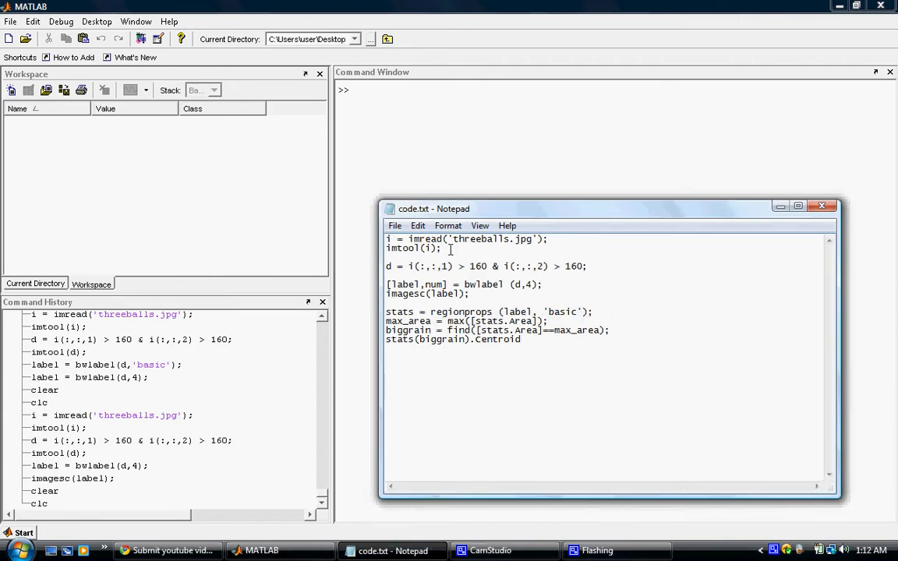
left_click_drag(388, 238, 443, 248)
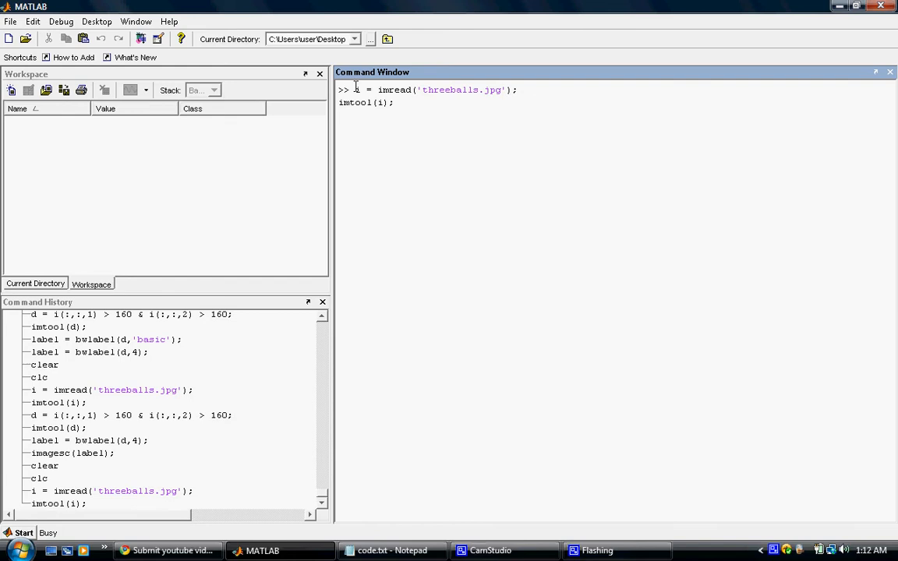
Run imread and imtool to load and display threeballs.jpg in Image Tool.
key("Return")
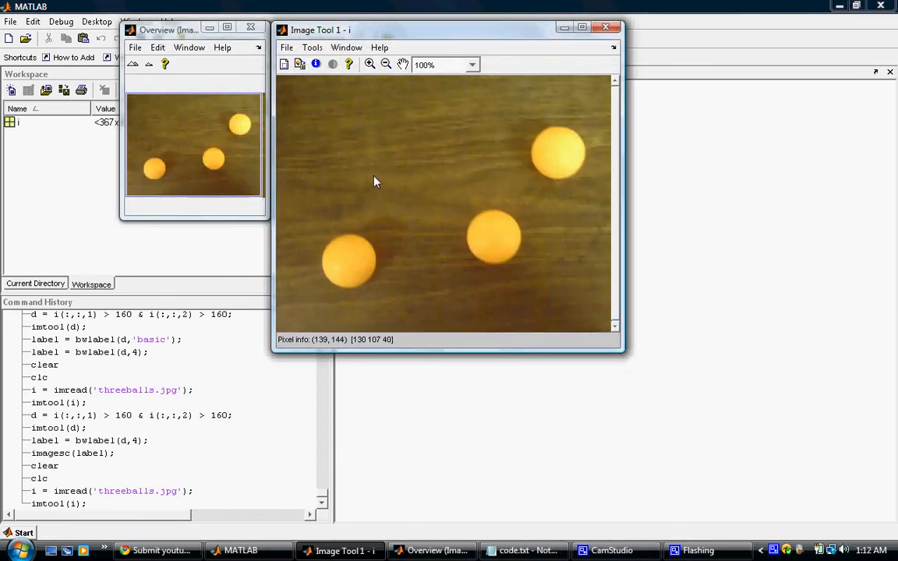
mouse_move(348, 243)
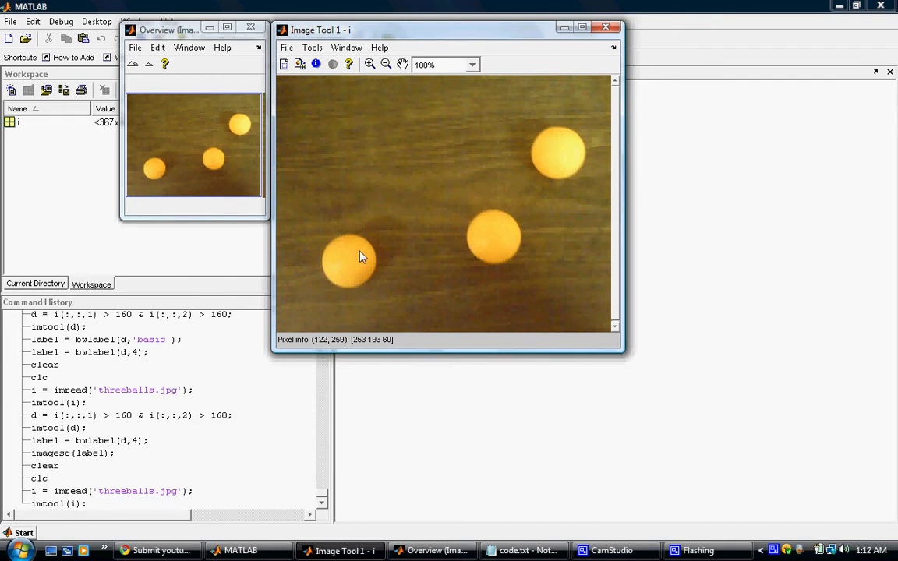
mouse_move(347, 252)
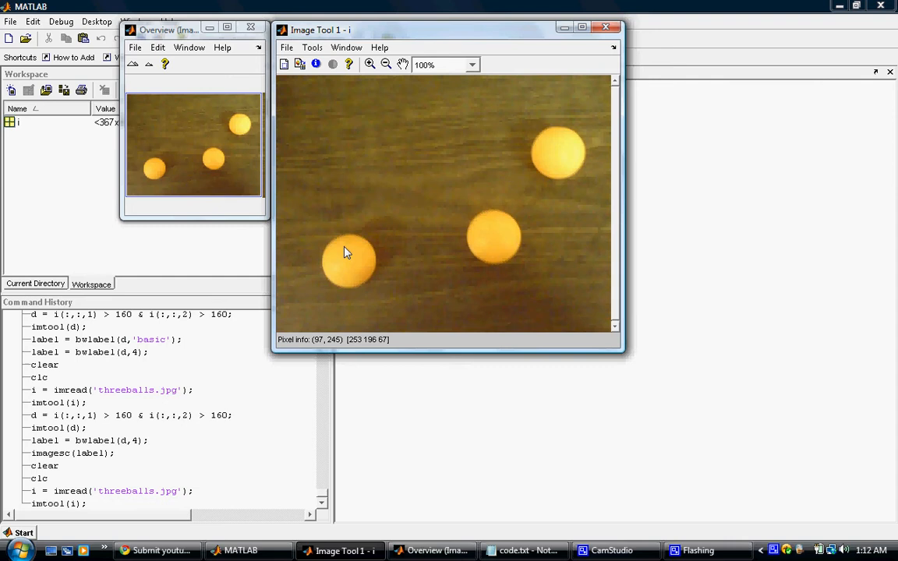
mouse_move(388, 170)
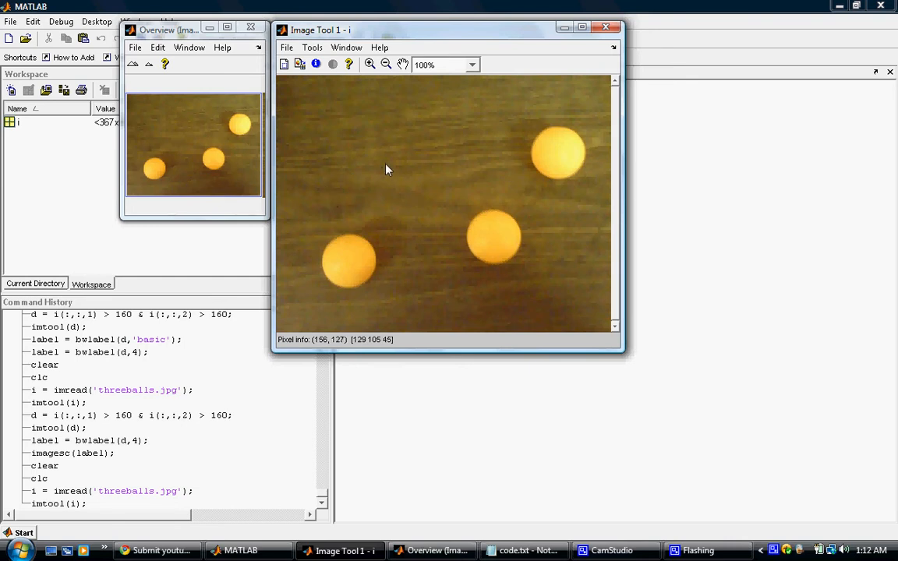
mouse_move(417, 214)
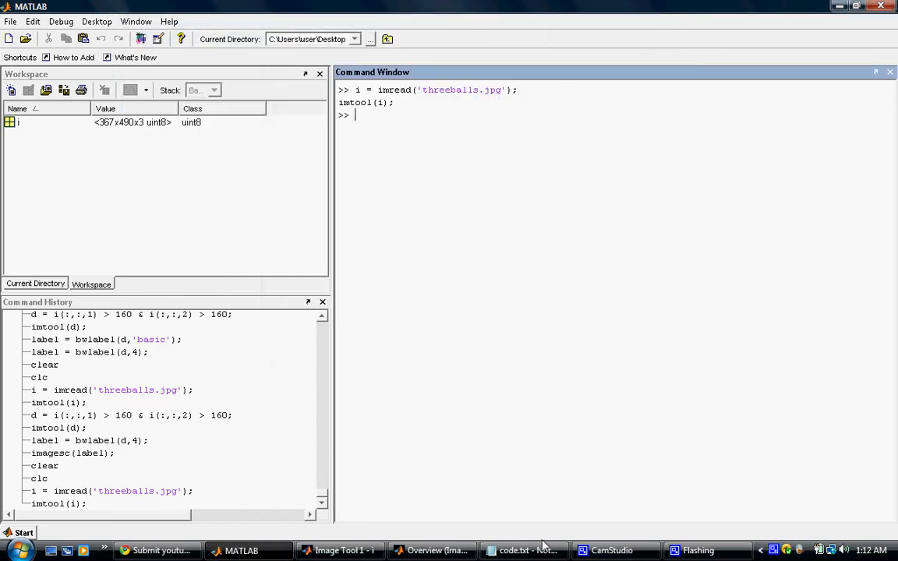
Enter d = i(:,:,1) > 160 & i(:,:,2) > 160; and call imtool on d.
left_click(522, 550)
type("d ")
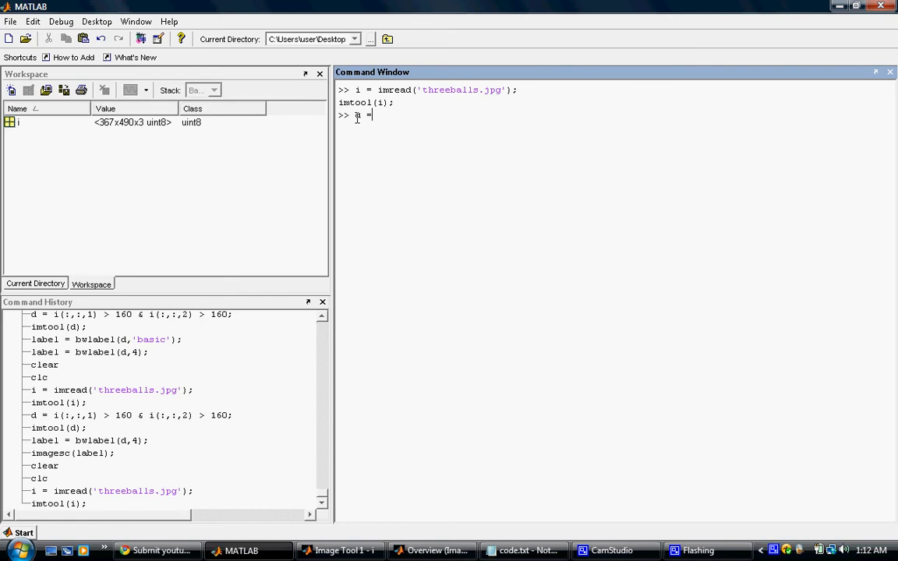
type("= i(:,:,1) > 160 & i(:,:,2) > 160;")
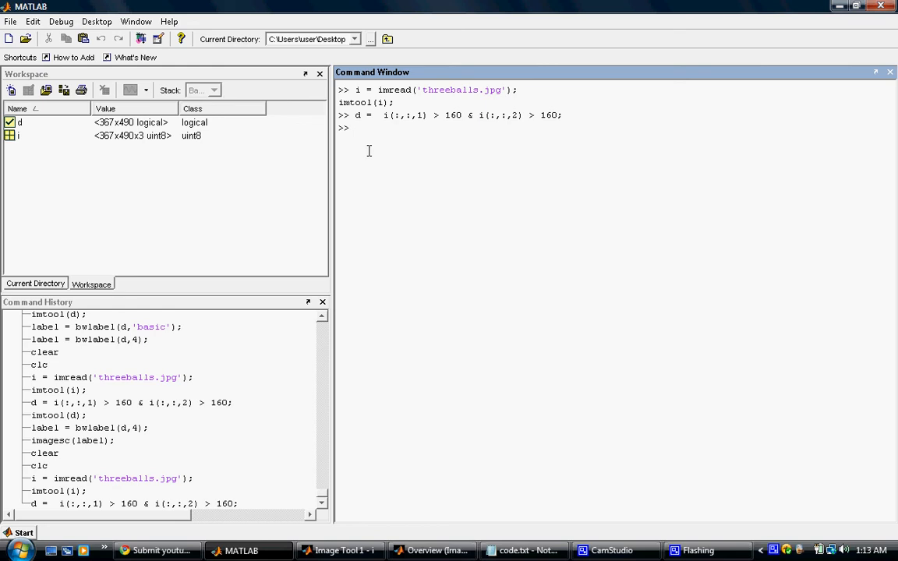
type("imtool(d);")
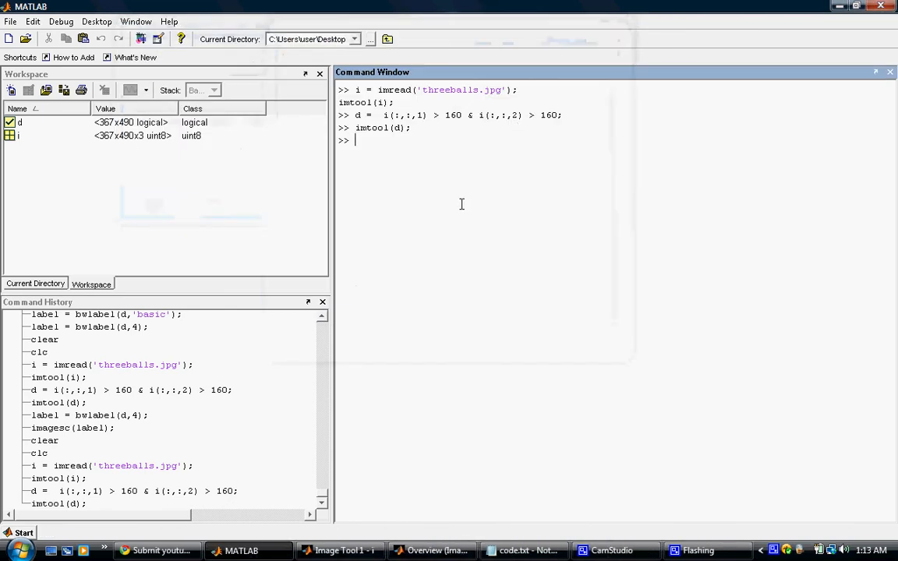
Run bwlabel(d,4) to label three blobs and show them with imagesc.
left_click(524, 551)
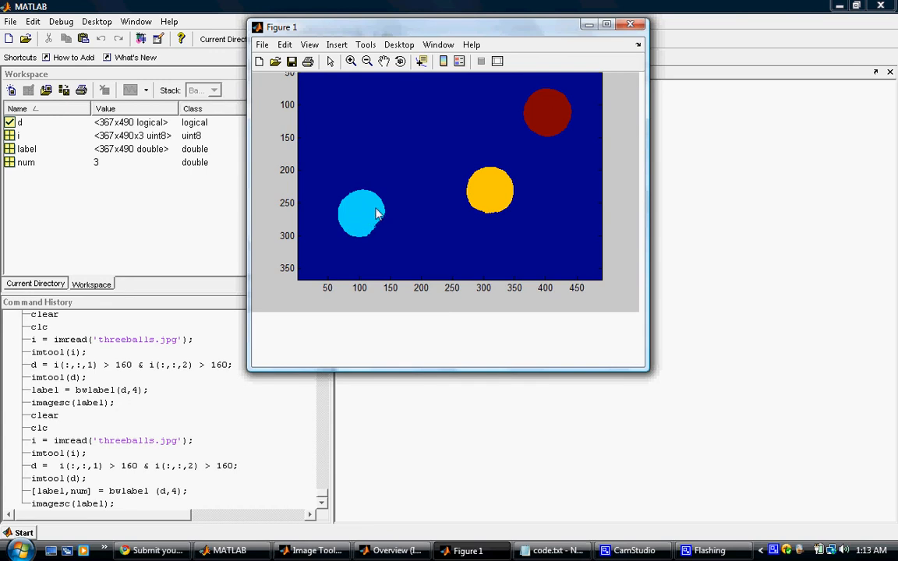
mouse_move(559, 122)
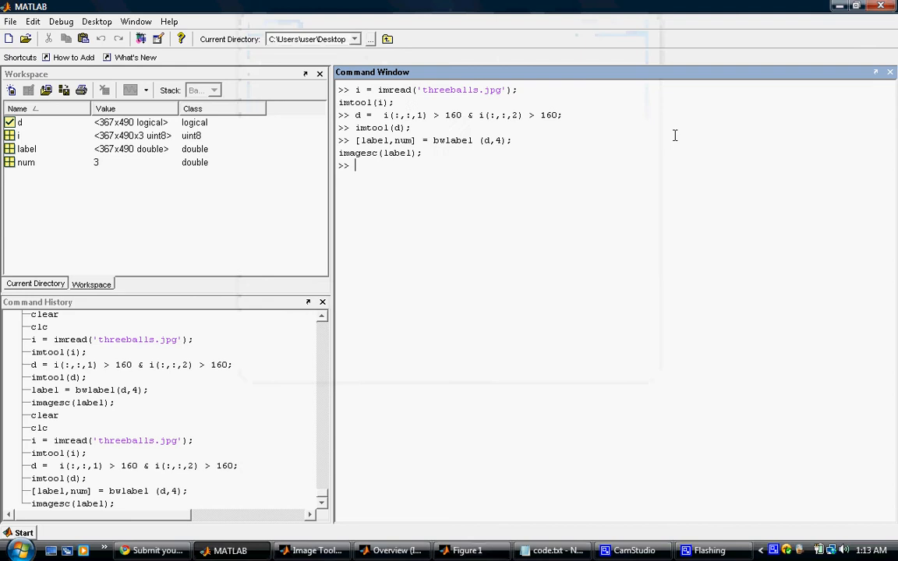
Run regionprops and find the biggest blob, highlighting its centroid 402.97, 111.31.
left_click(551, 551)
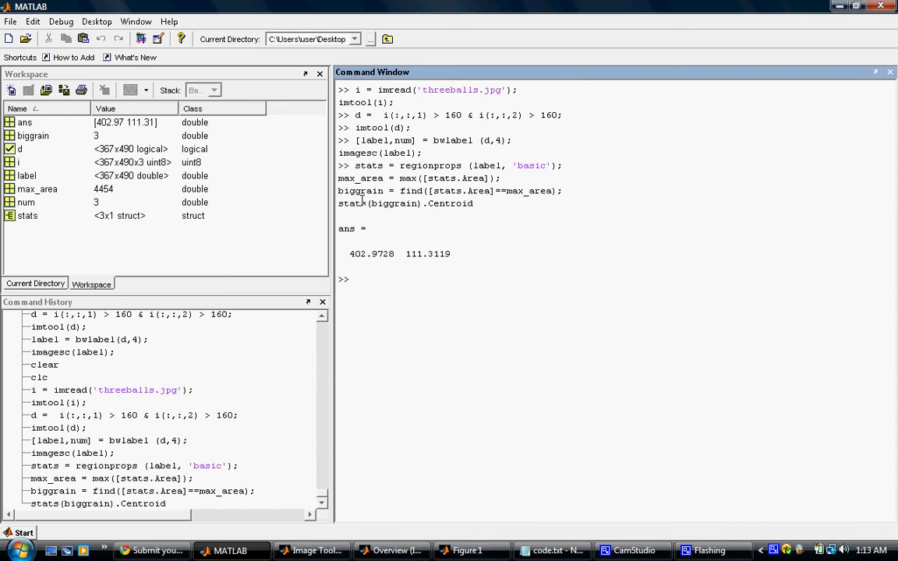
double_click(372, 254)
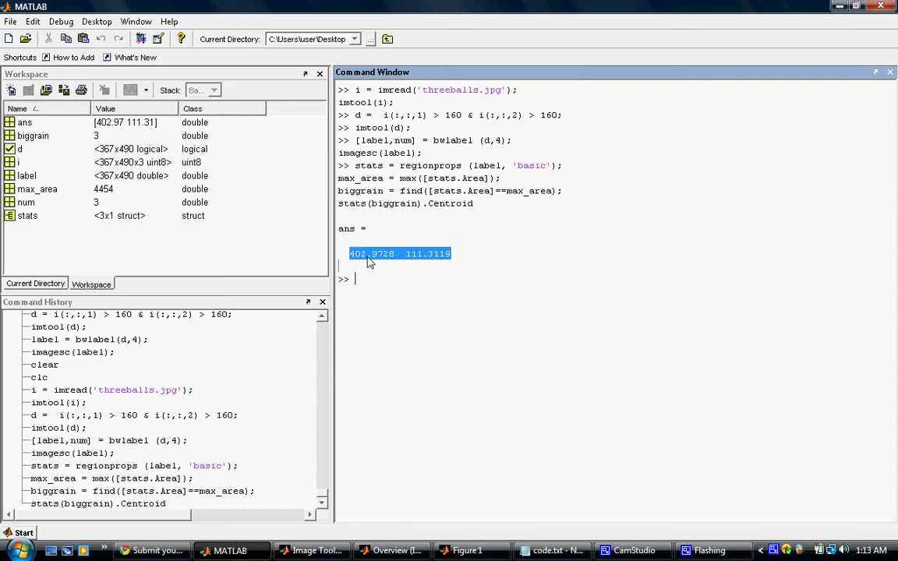
left_click(399, 258)
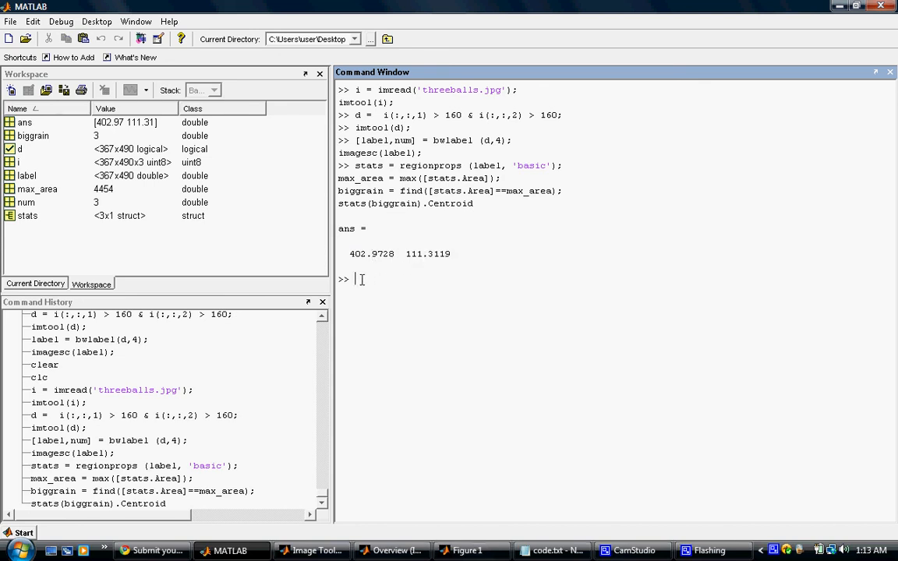
Type imtool(d) to reopen the binary mask for checking the top-right ball.
type("imto")
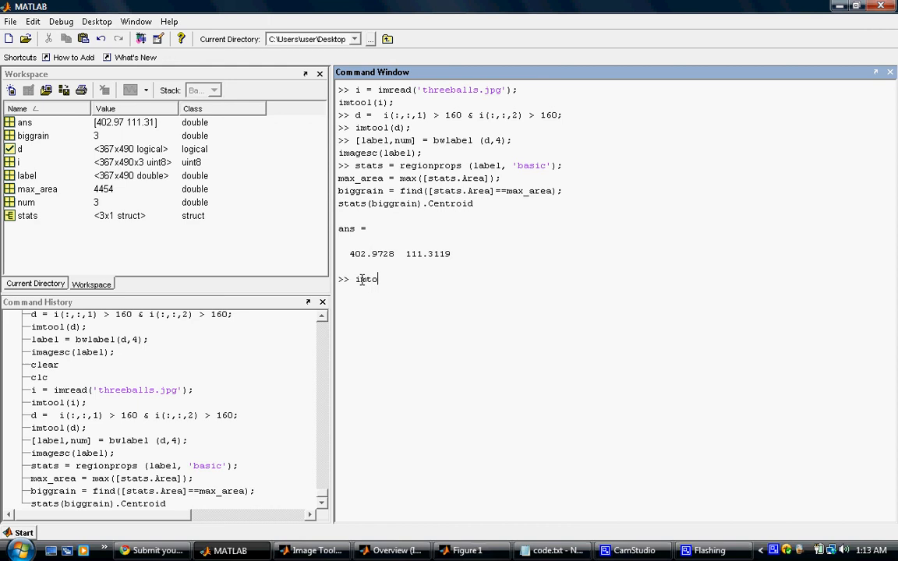
type("ol")
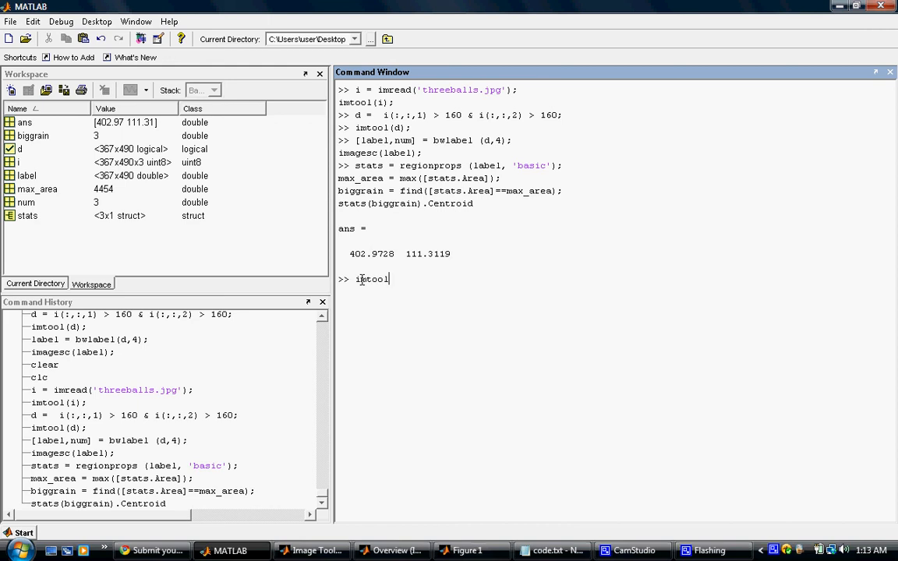
type("(d)")
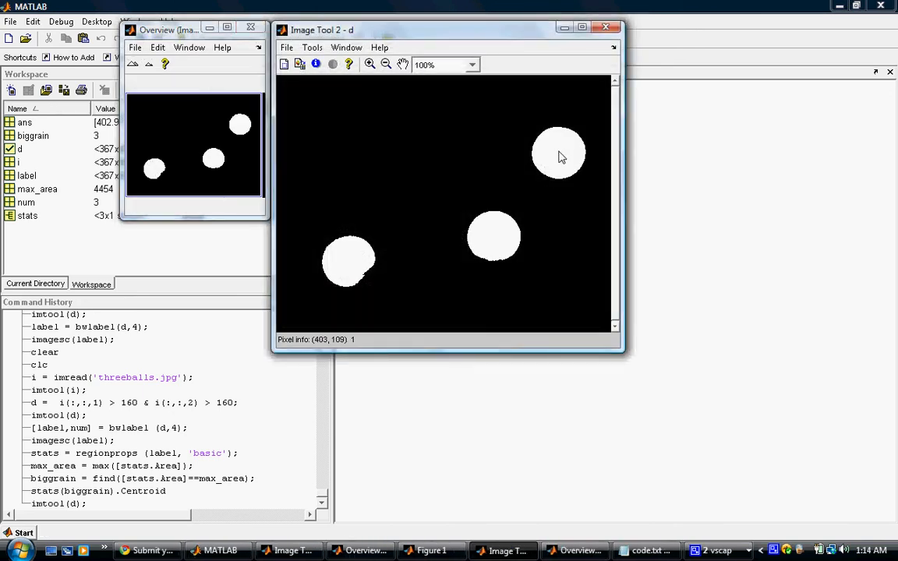
mouse_move(559, 153)
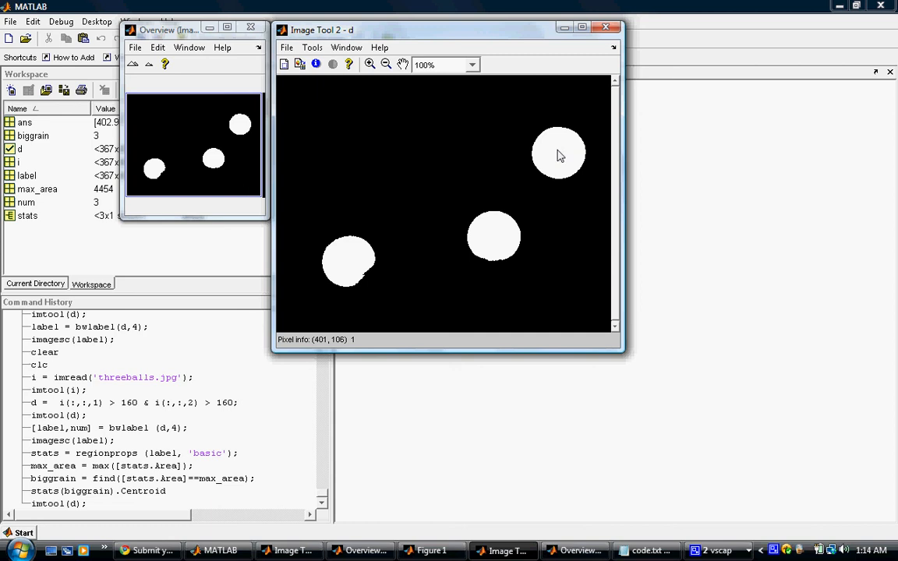
mouse_move(563, 152)
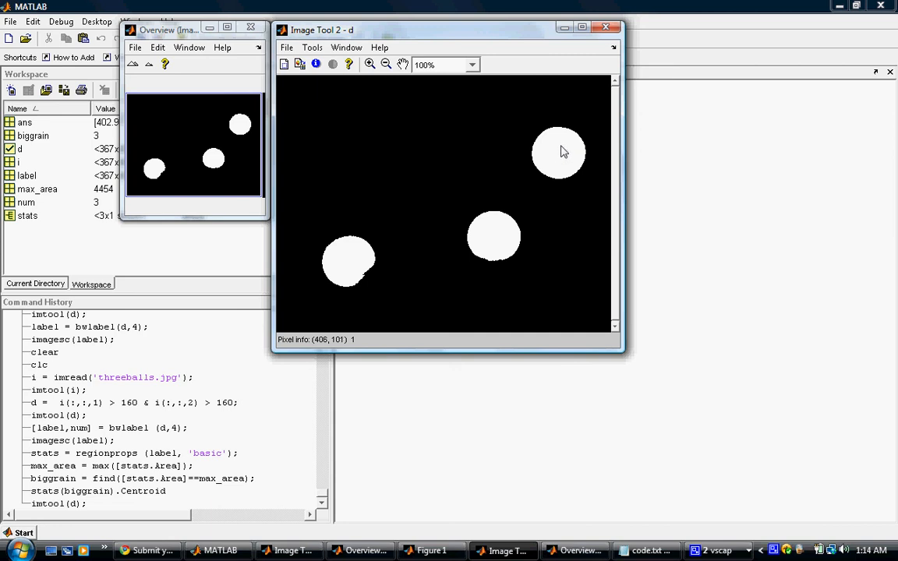